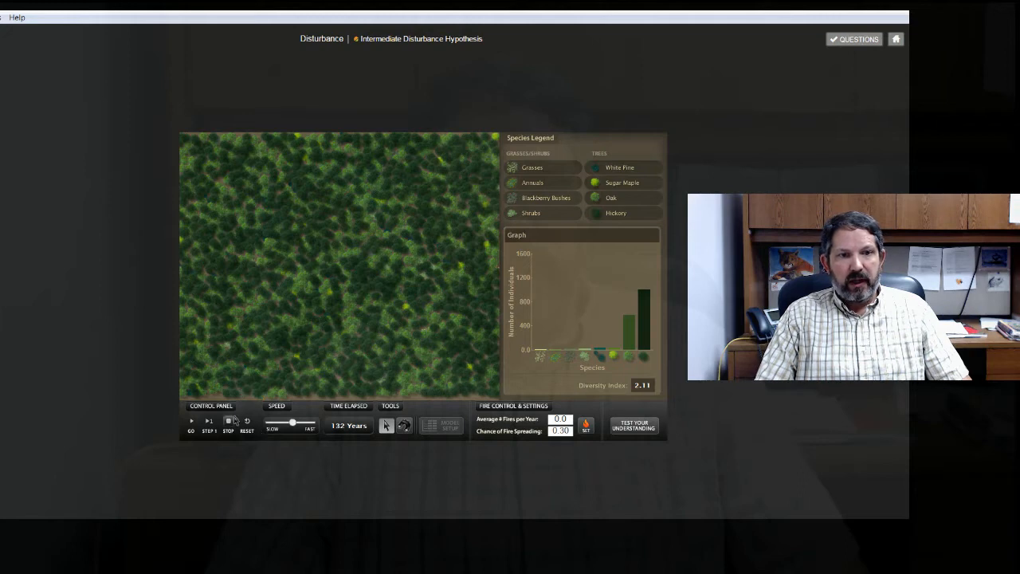
Reset the 132-year forest to grassland and start a new run with 0.0 fires.
click(247, 425)
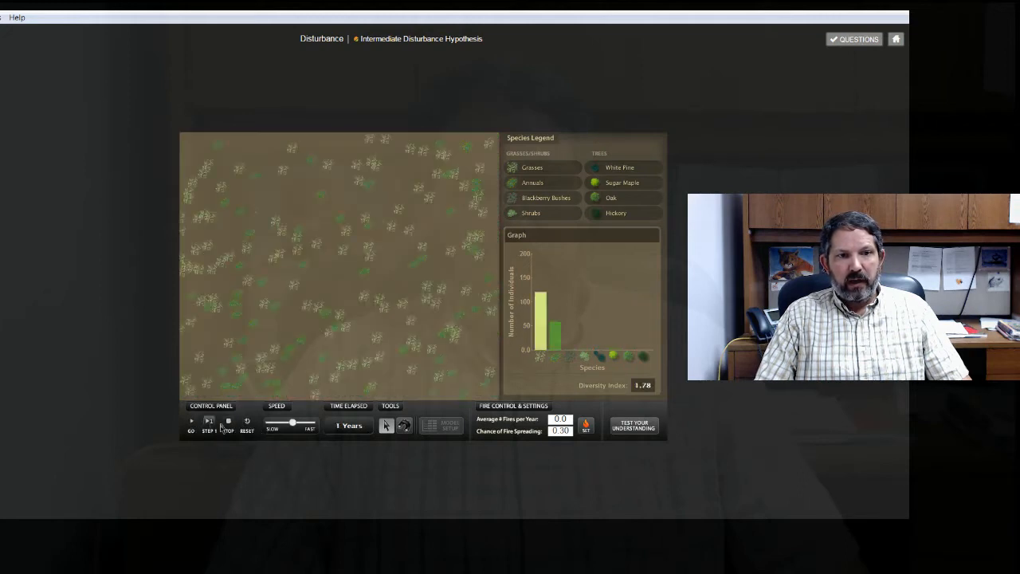
click(190, 420)
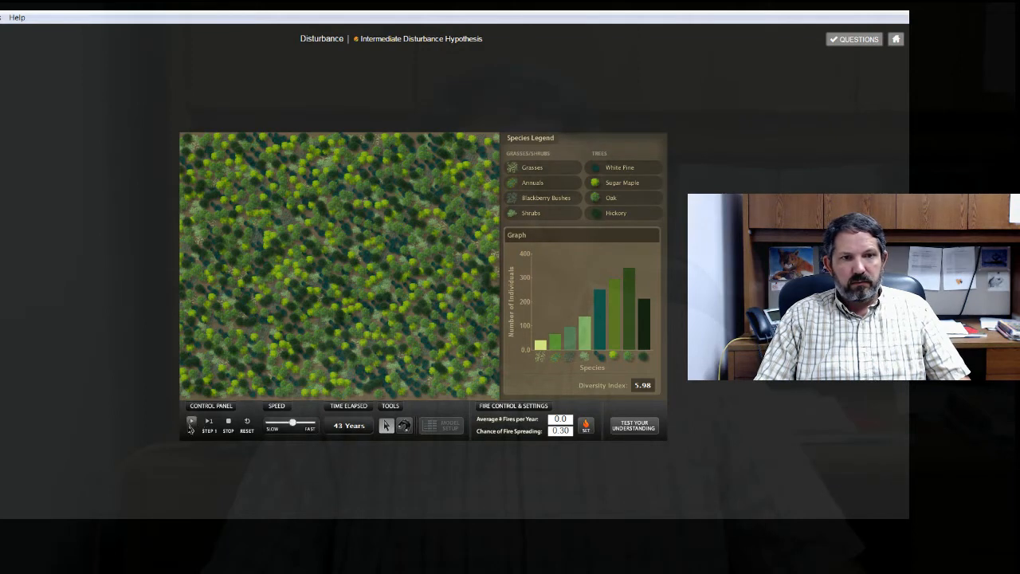
Resume the fire-free run until about 67 years, with diversity at 3.57.
click(191, 421)
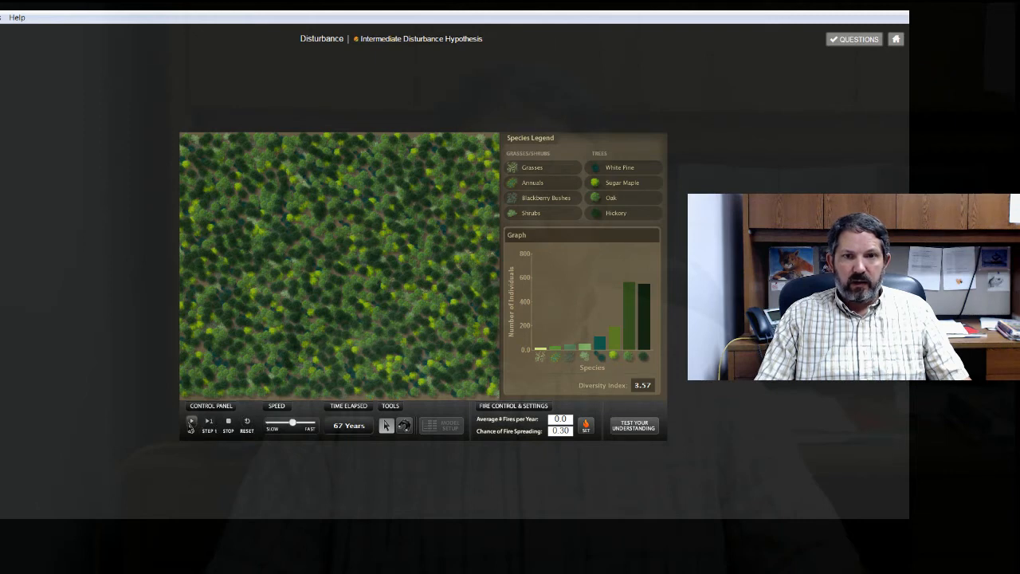
Run the fire-free forest to about 141 years, then set average fires to 5.
click(191, 421)
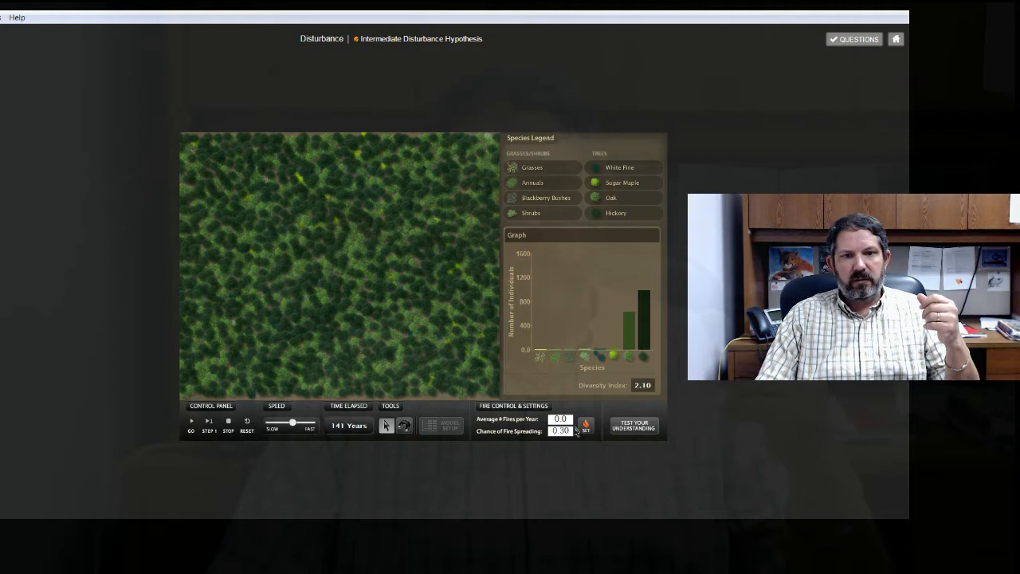
click(560, 419)
text(5)
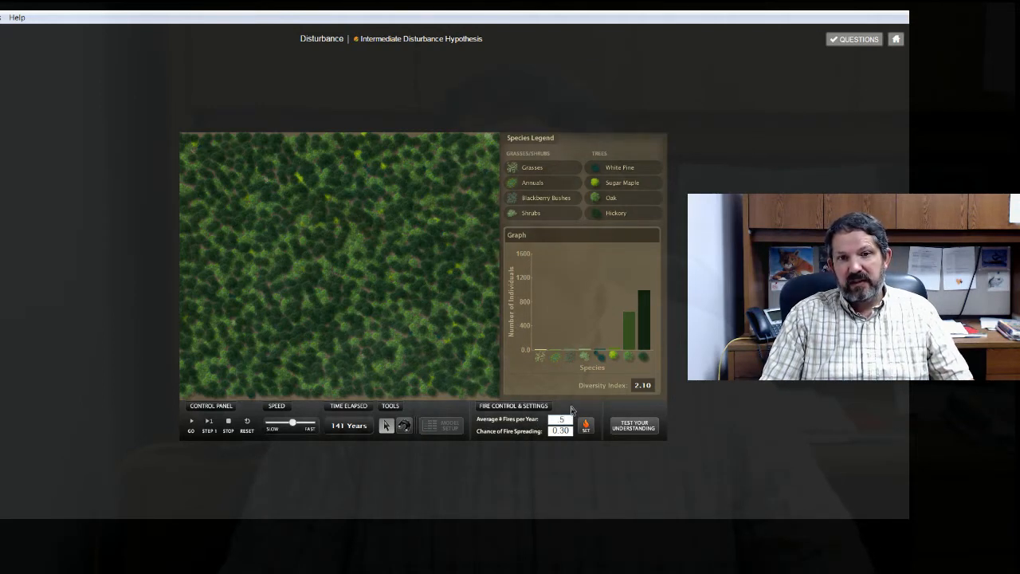
Adjust the fire setting and let the forest burn and regrow to 295 years.
click(560, 419)
text(0.1)
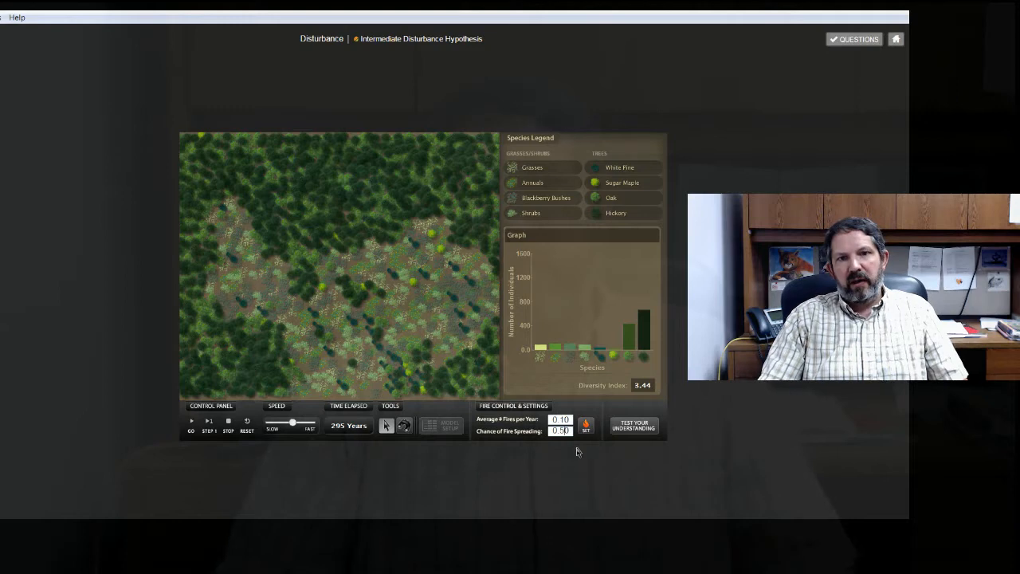
mouse_move(546, 390)
text(2)
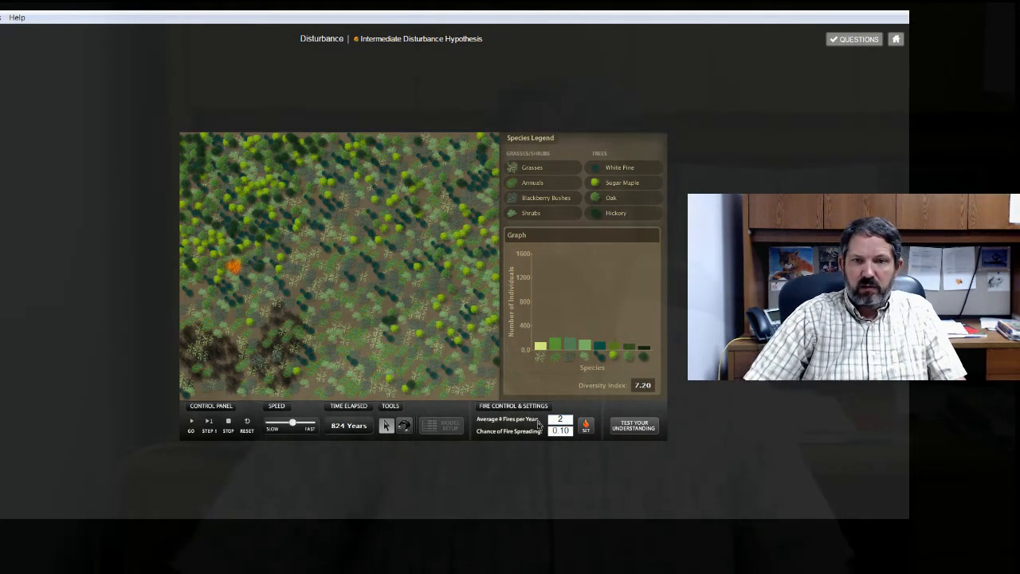
Resume the run at 2.0 fires per year and 0.10 spread, reaching 825 years.
click(191, 421)
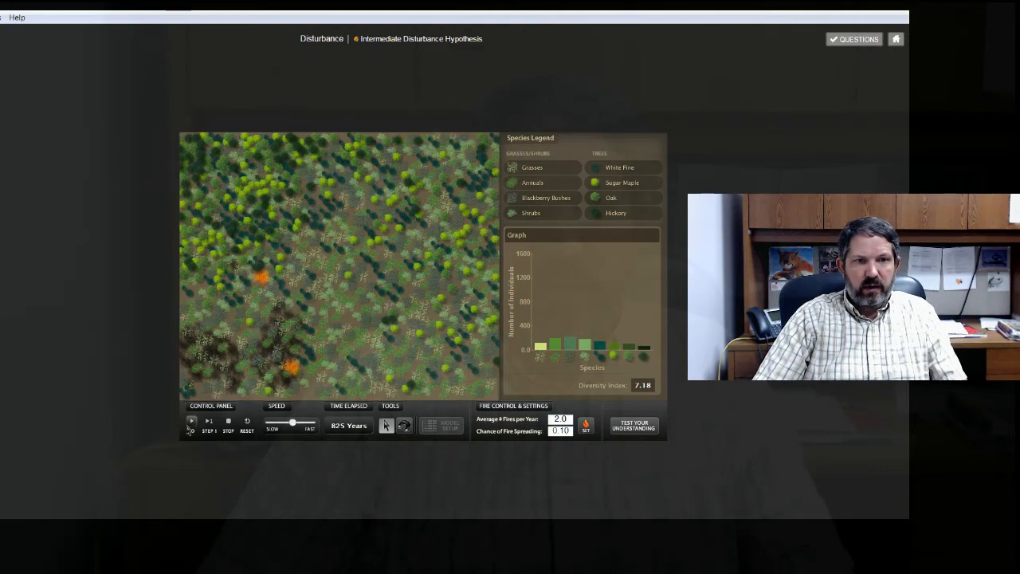